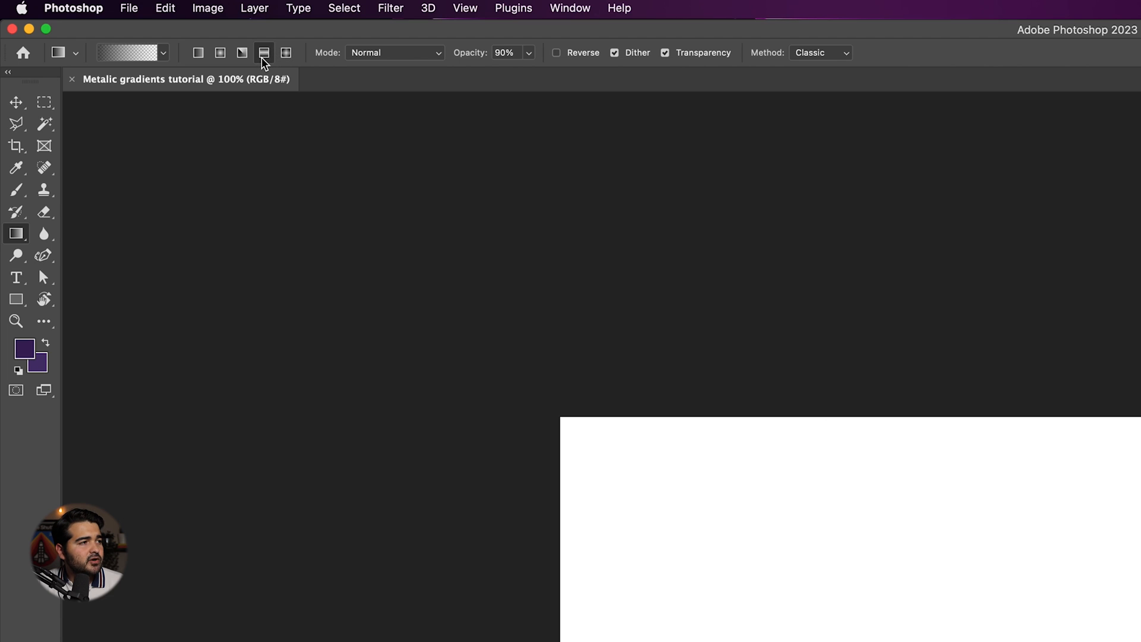
mouse_move(264, 53)
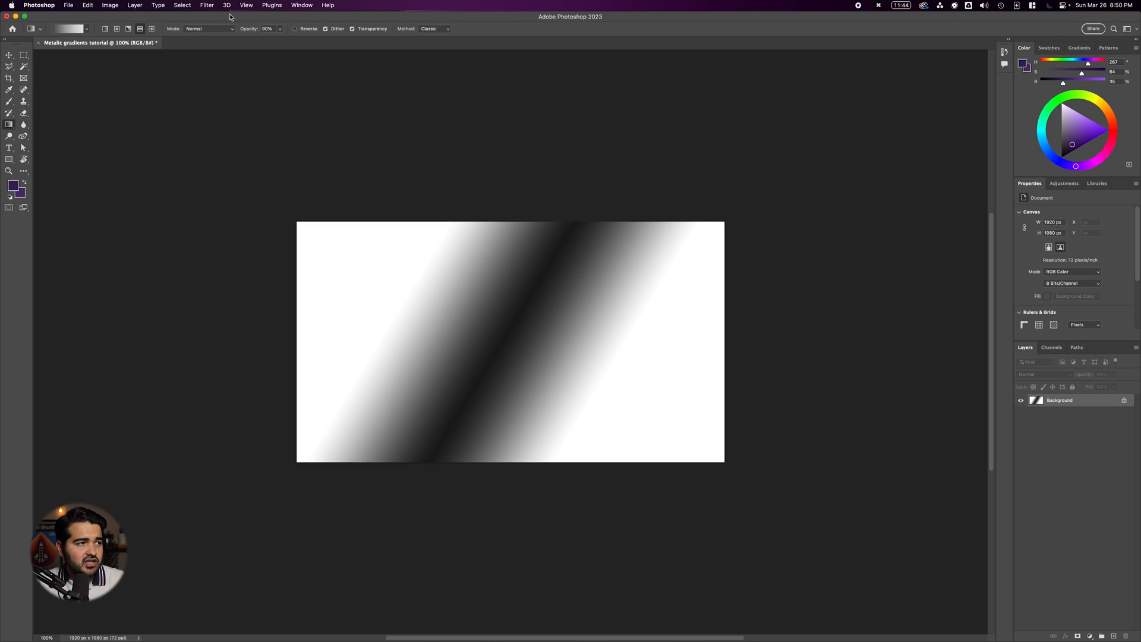
Bring up the Filter menu over the diagonal reflected black-and-white gradient.
left_click(207, 5)
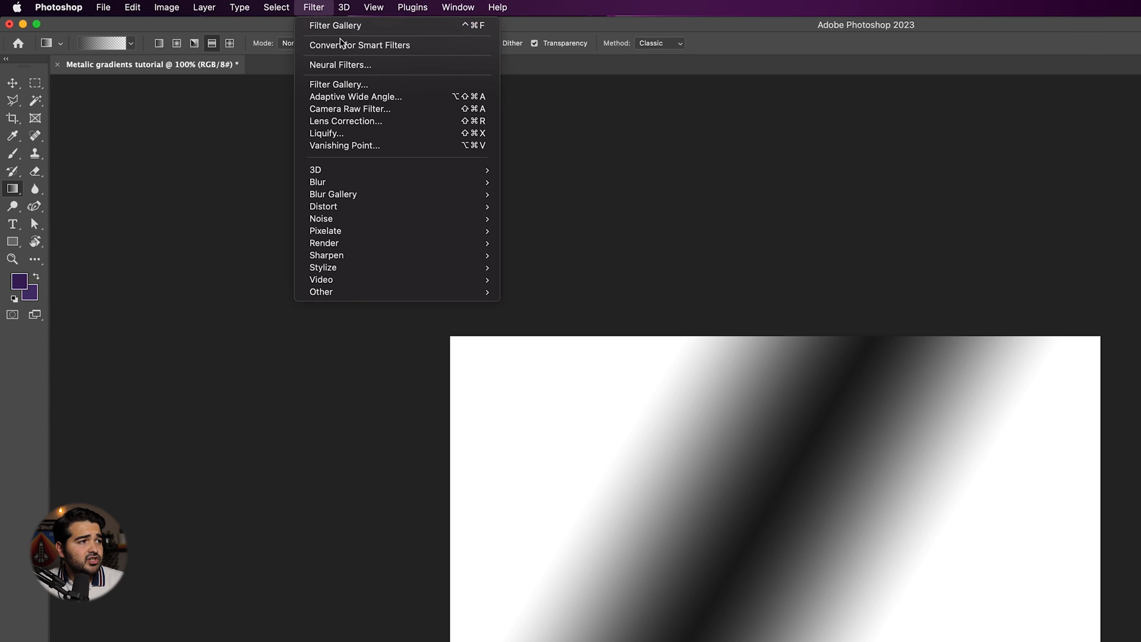
Enter the Liquify workspace to warp the gradient with the Forward Warp tool.
left_click(326, 133)
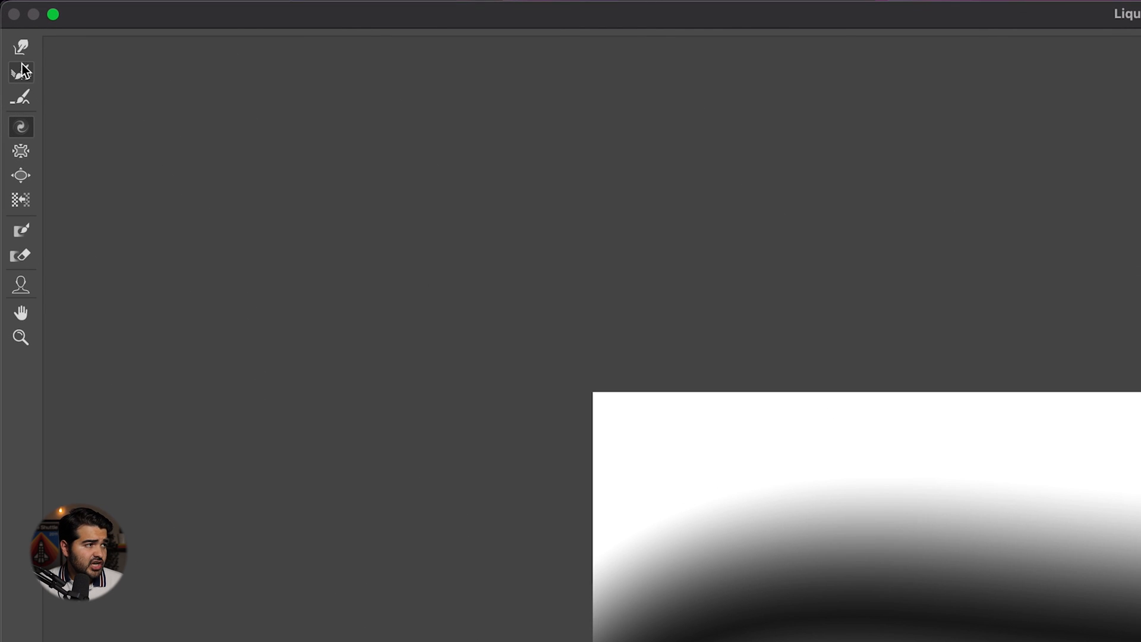
mouse_move(20, 47)
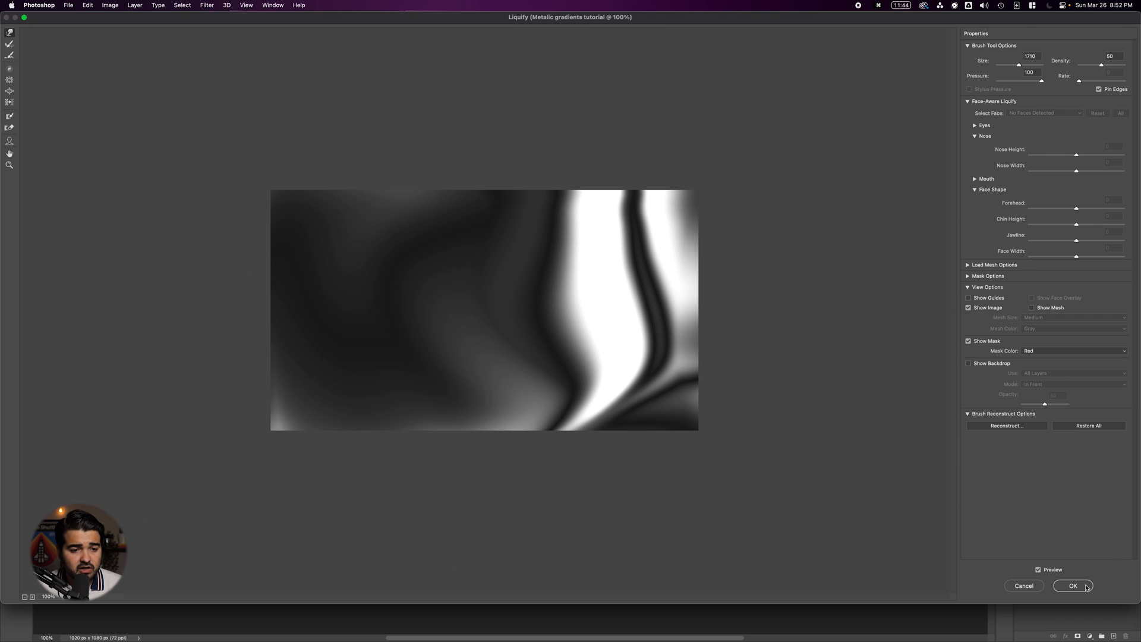
Commit the Liquify warp, then apply Filter Gallery Sketch > Chrome (Detail 5, Smoothness 10) to the swirls.
left_click(1073, 585)
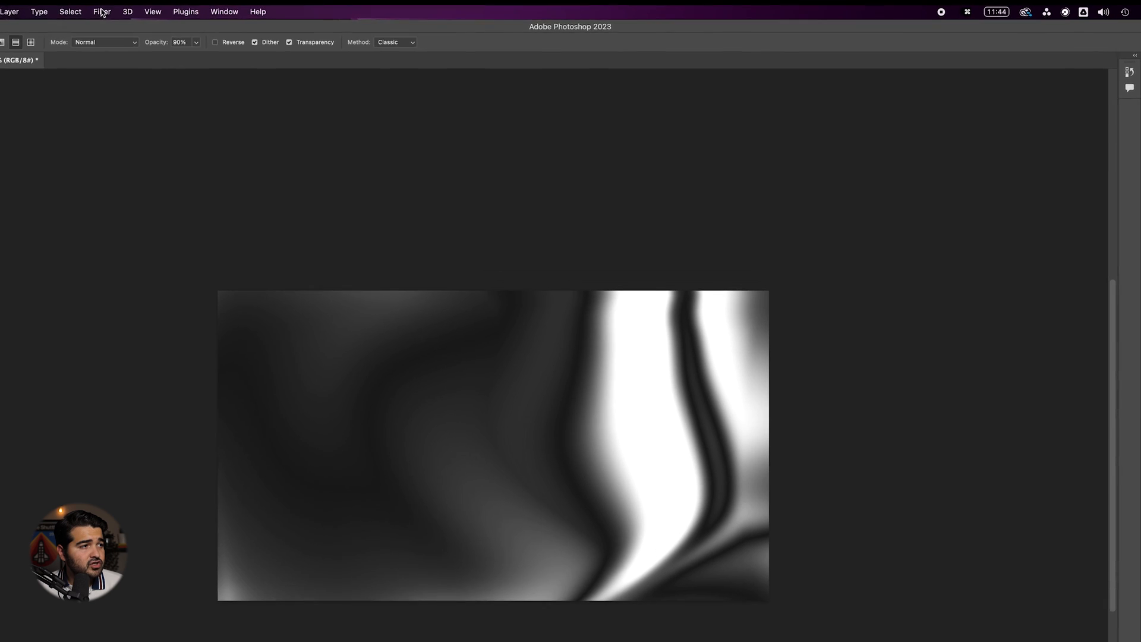
left_click(101, 12)
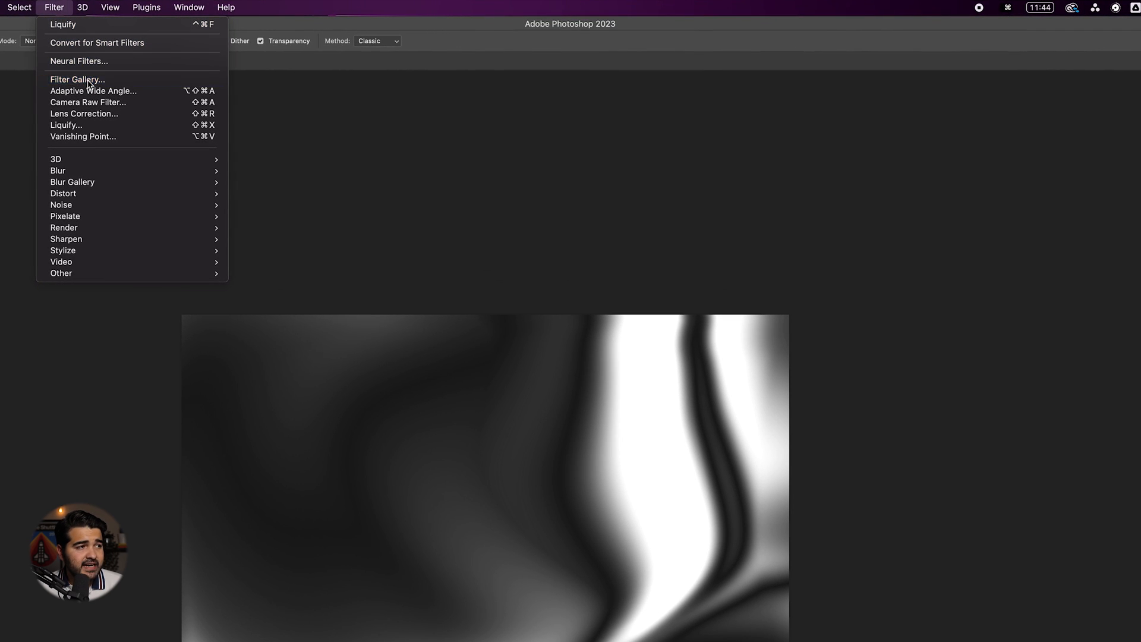
left_click(77, 80)
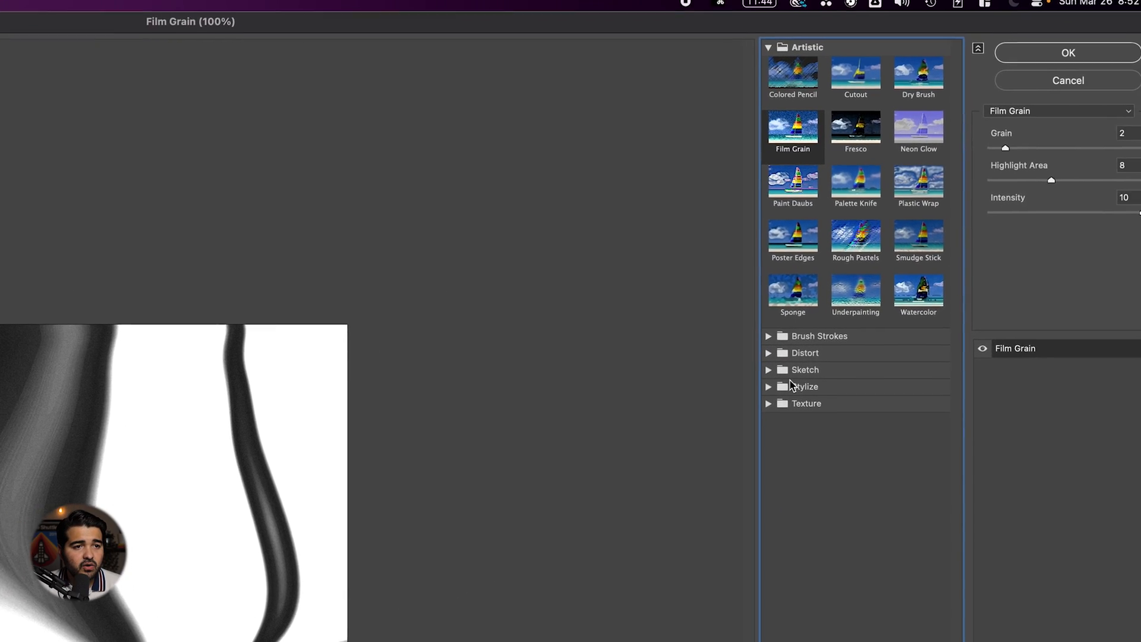
left_click(805, 369)
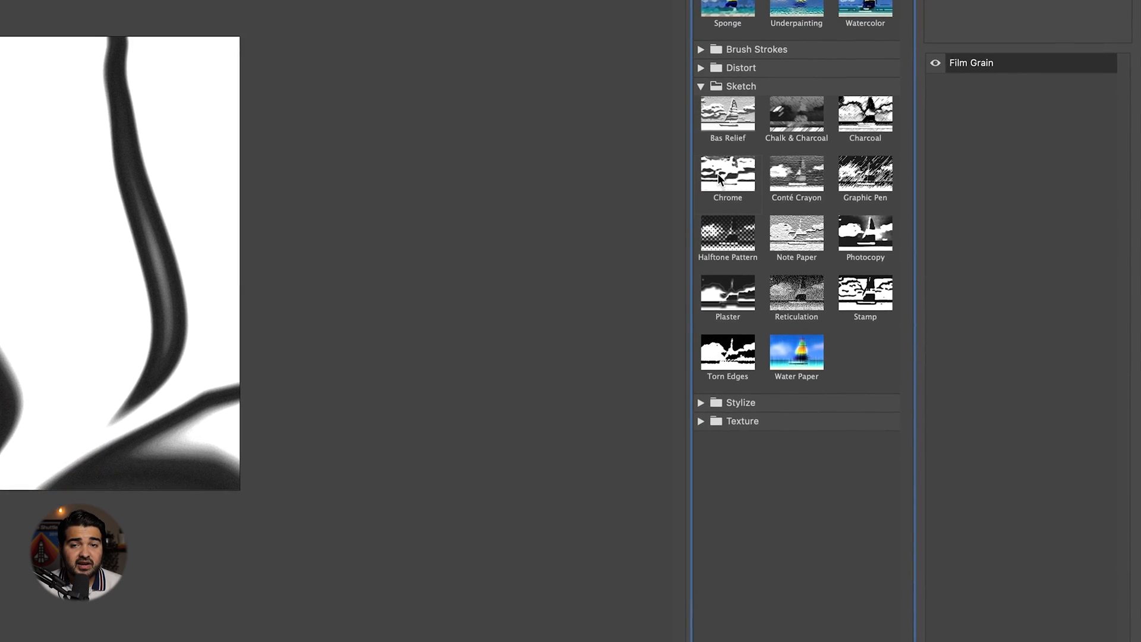
left_click(728, 175)
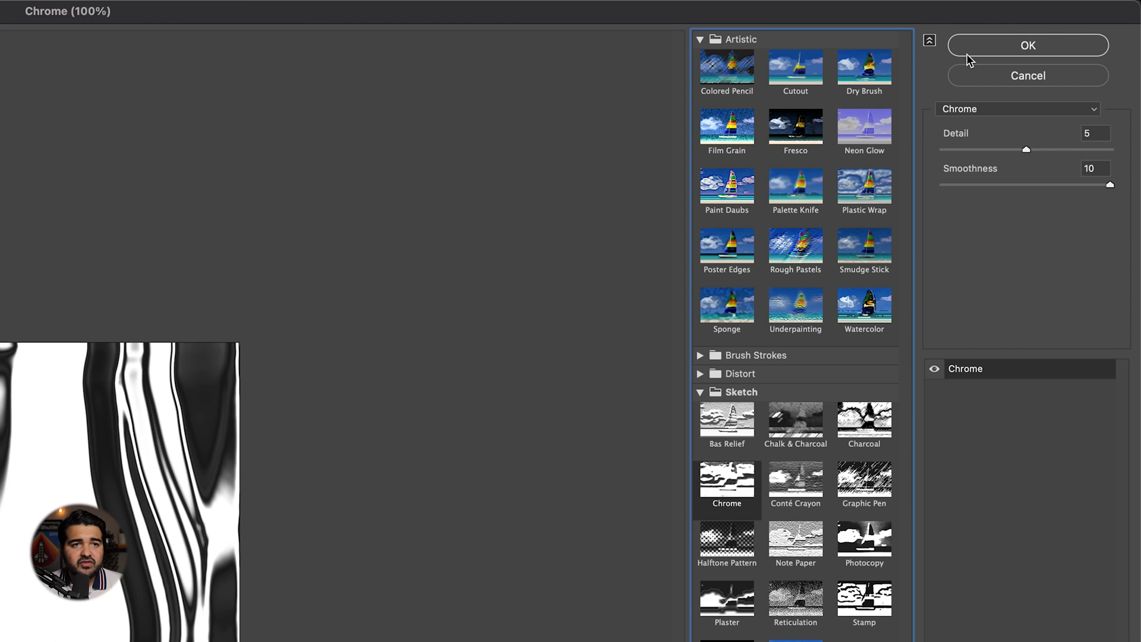
left_click(1028, 44)
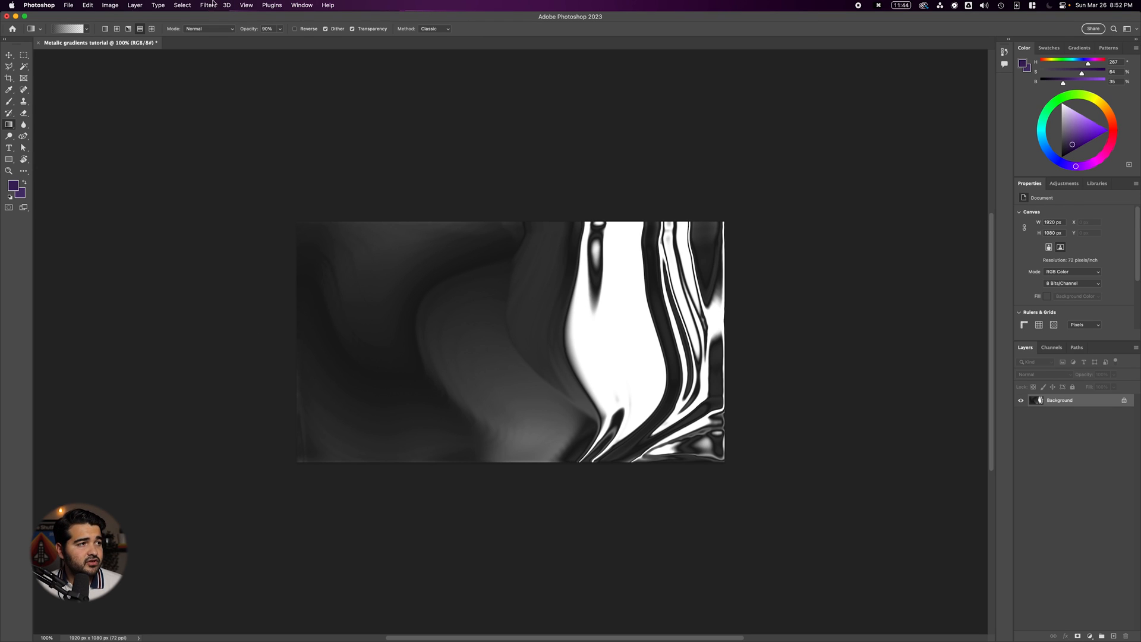
Apply Filter Gallery Film Grain (Grain 2, Highlight Area 5, Intensity 8) over the chrome swirls.
left_click(209, 5)
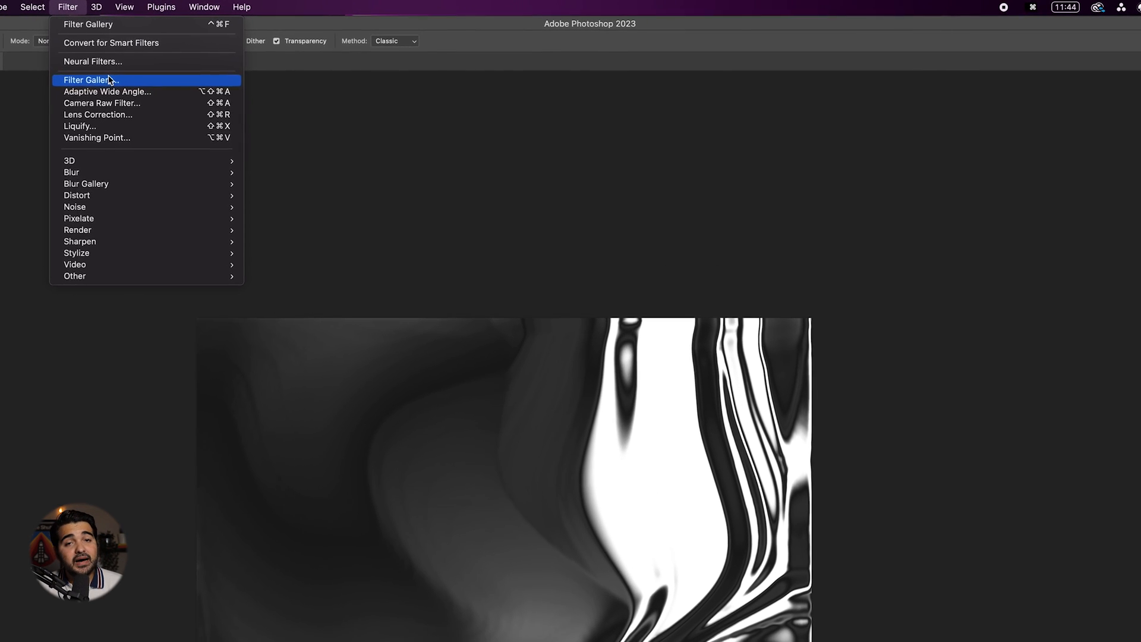
left_click(87, 80)
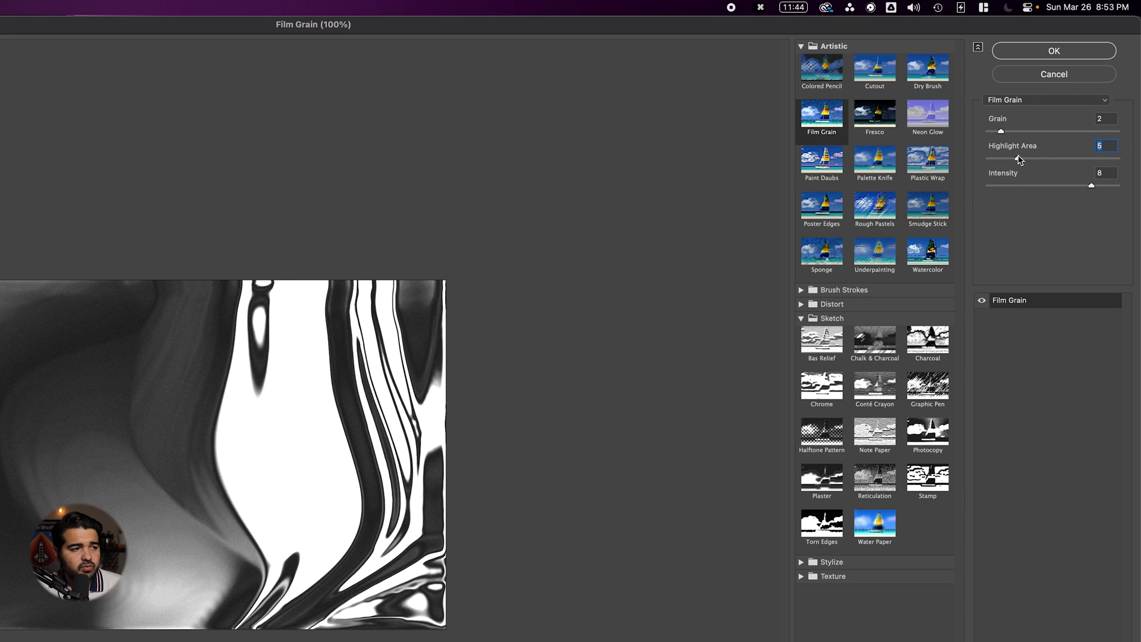
left_click(1053, 51)
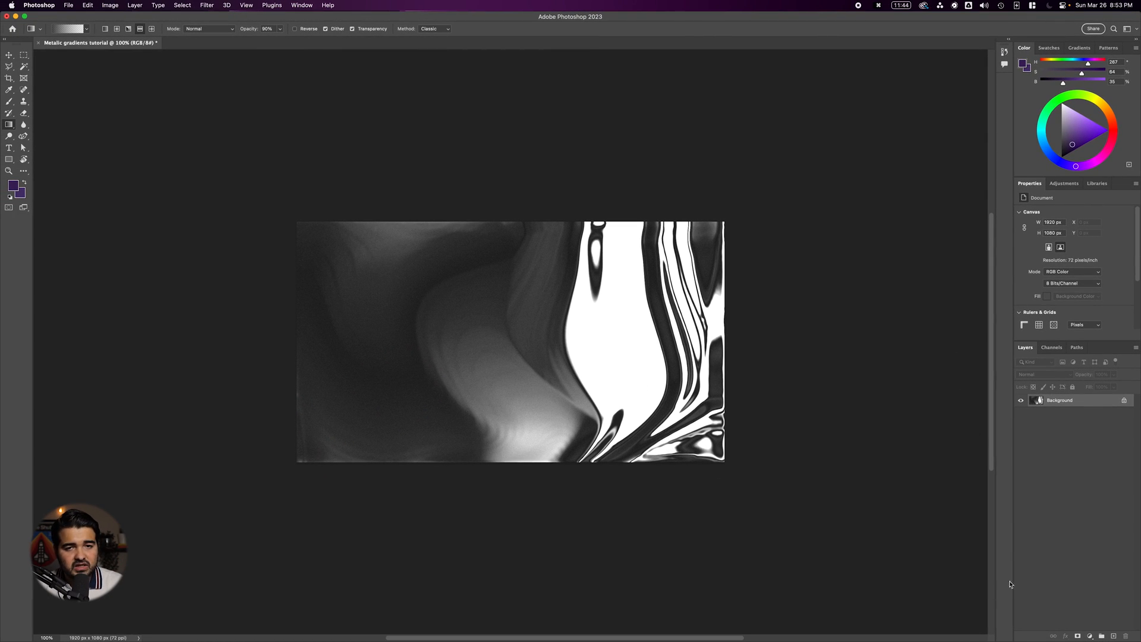
mouse_move(1073, 598)
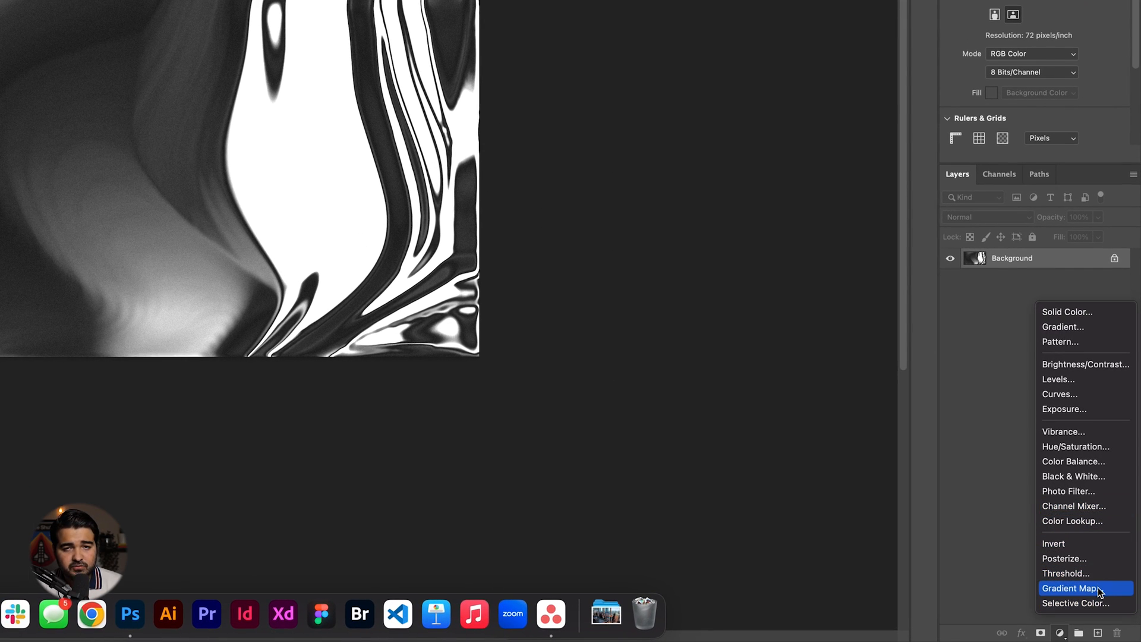
Add a Gradient Map layer, import gradients-photoshop.grd and expand the imported folder to reach Metal-1.
left_click(1071, 588)
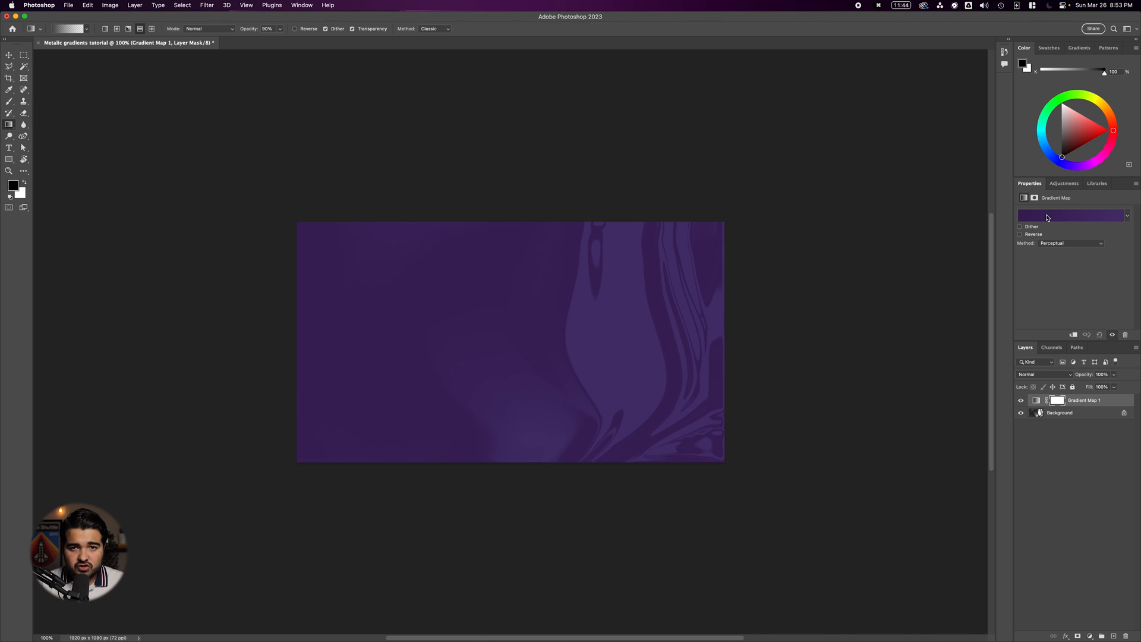
left_click(1070, 214)
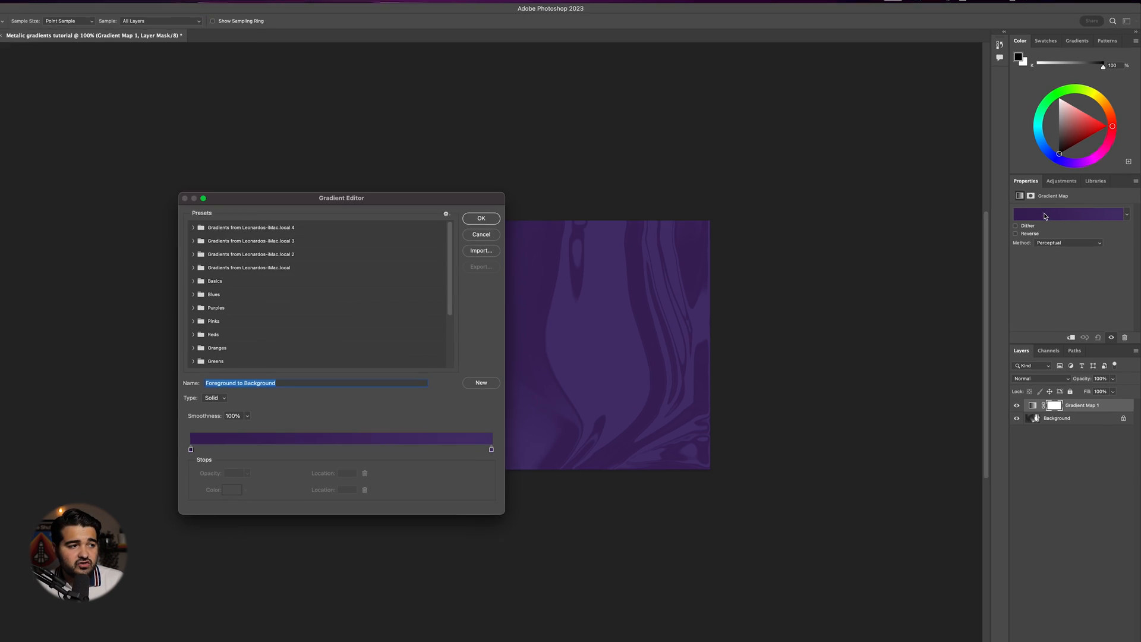
left_click(480, 219)
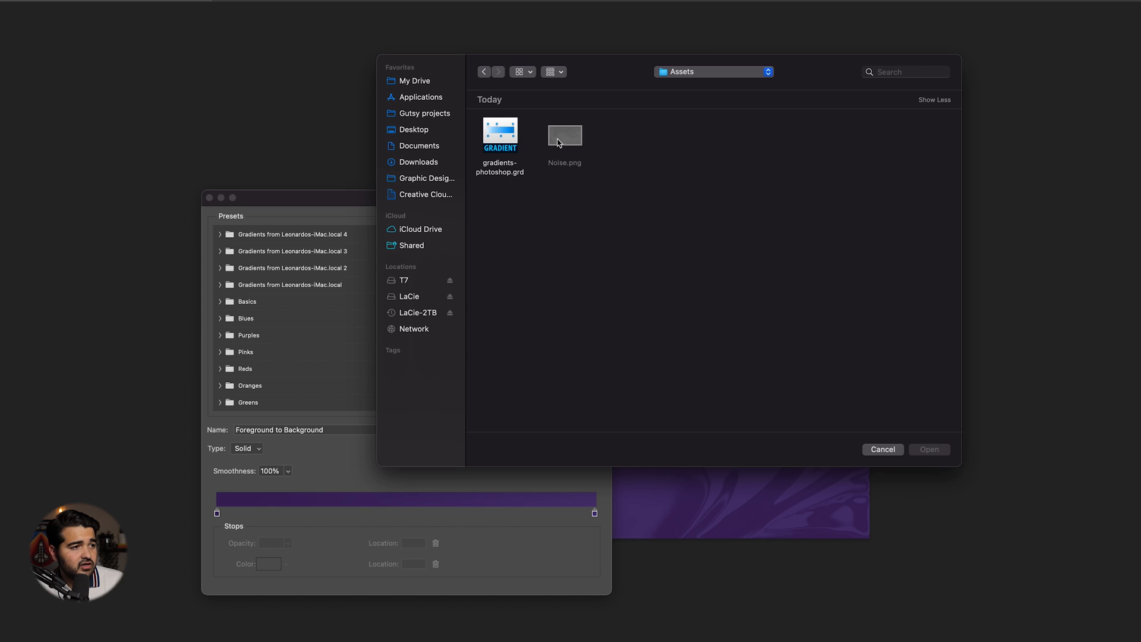
left_click(882, 449)
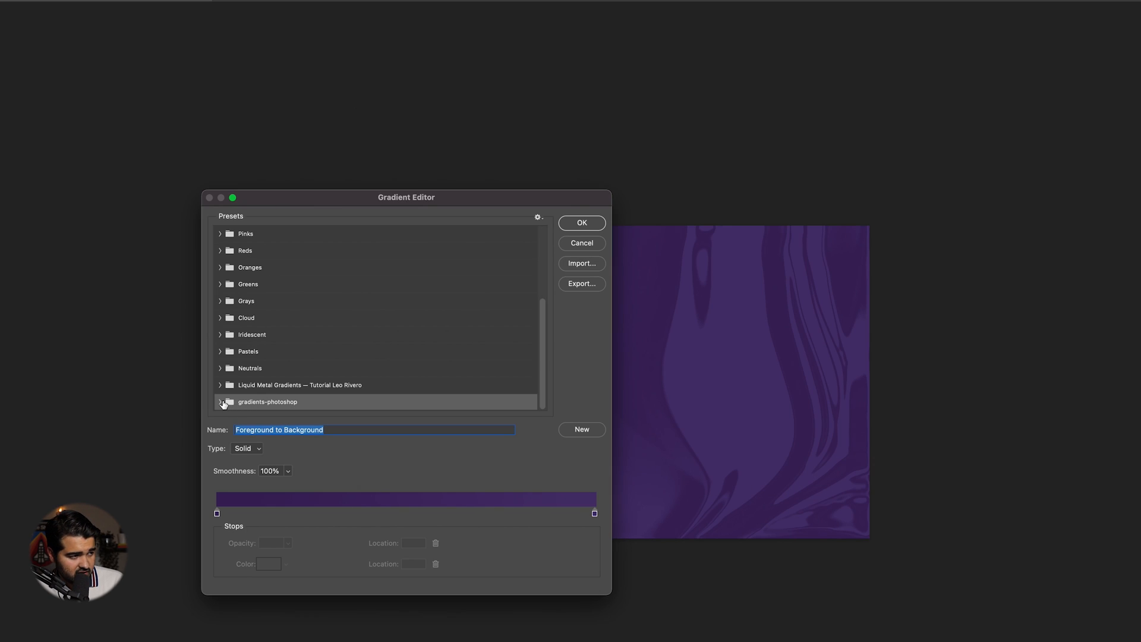
left_click(221, 402)
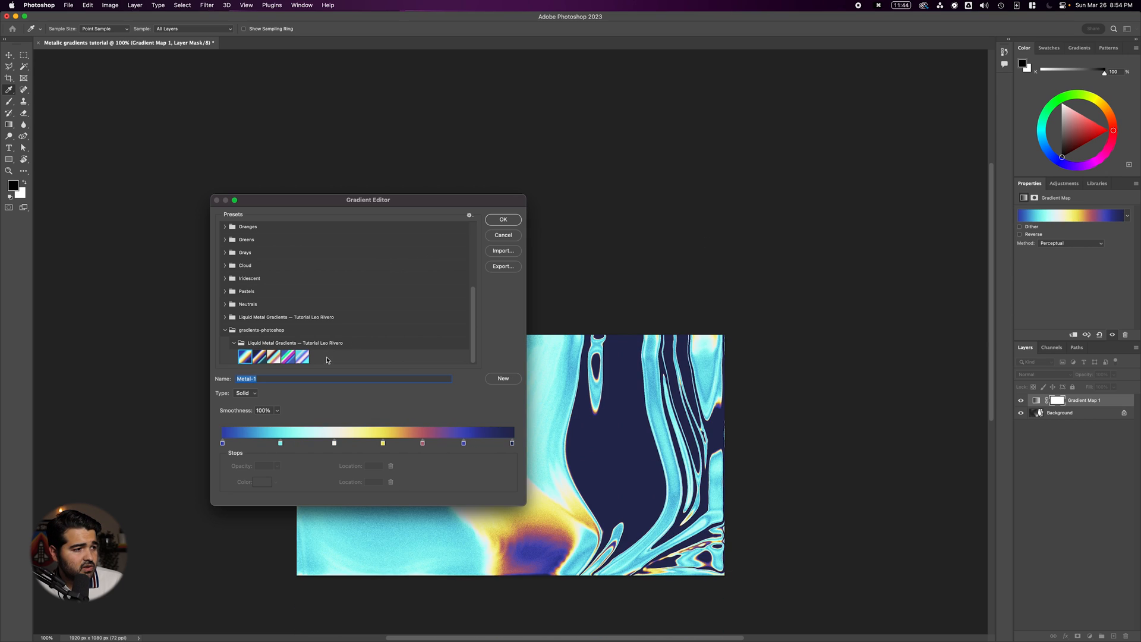
Confirm the Metal-1 gradient, then set the Gradient Map to Reverse, Dither and the Classic method.
left_click(502, 220)
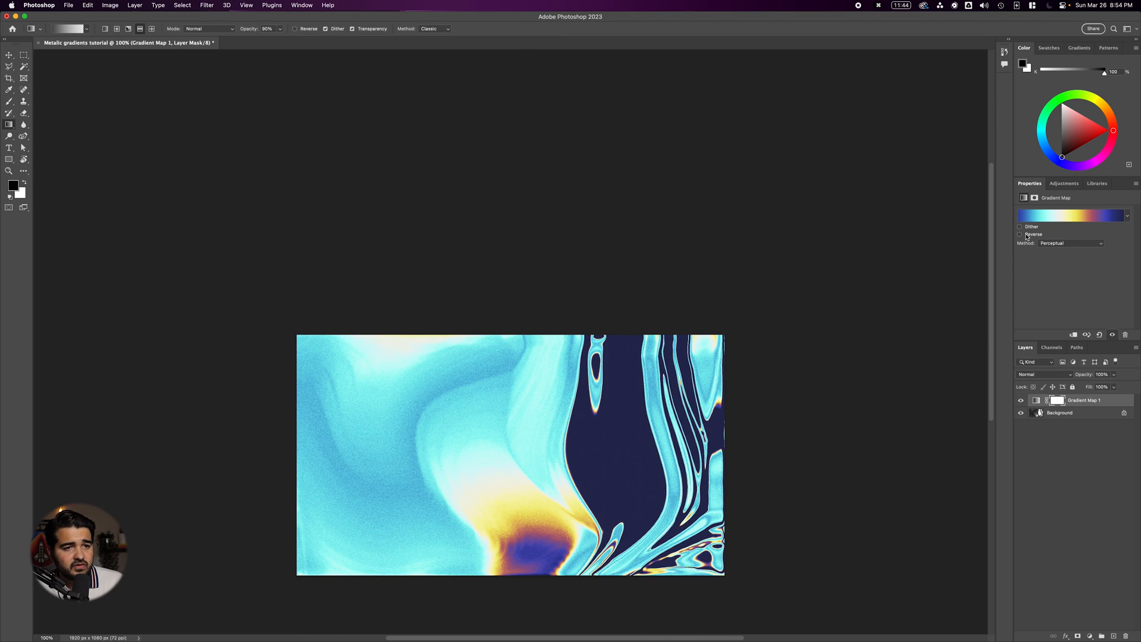
left_click(1020, 234)
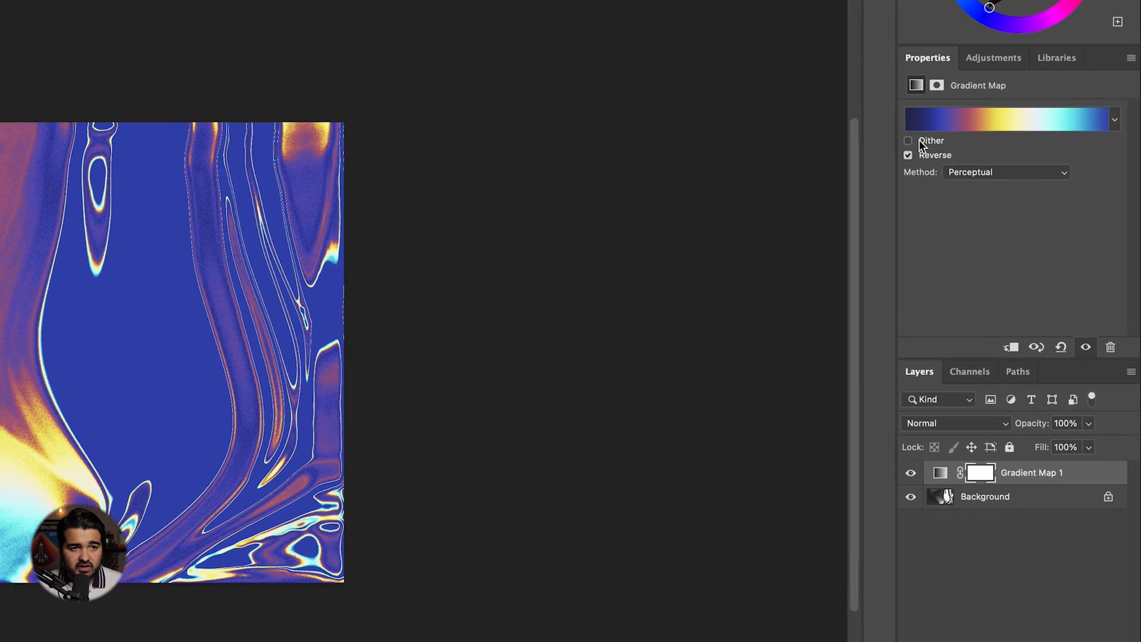
left_click(907, 141)
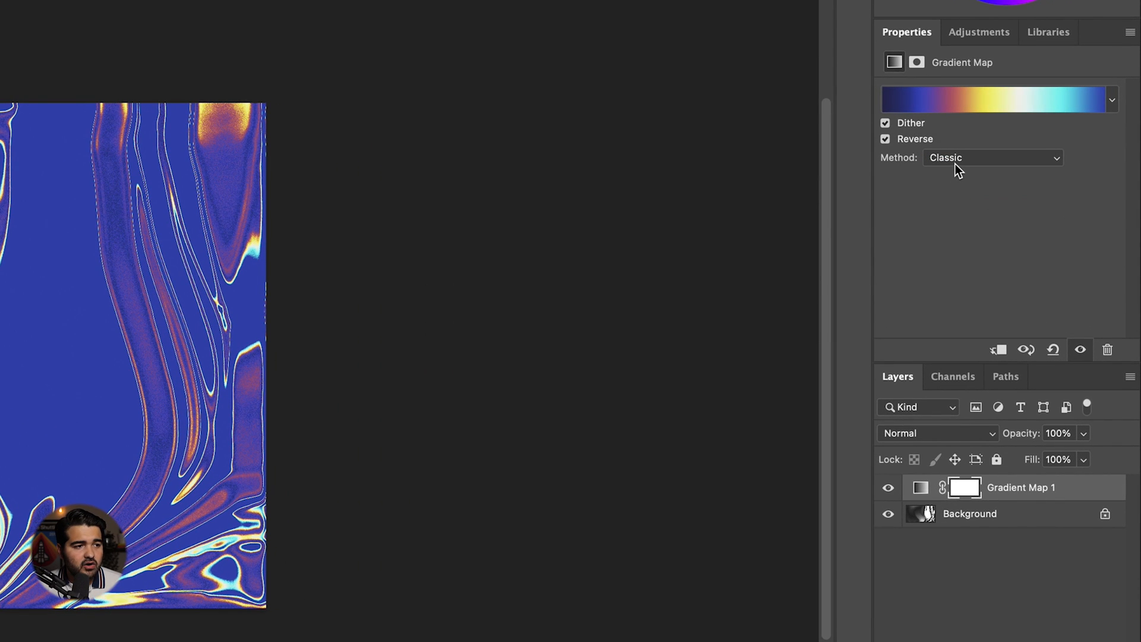
left_click(991, 157)
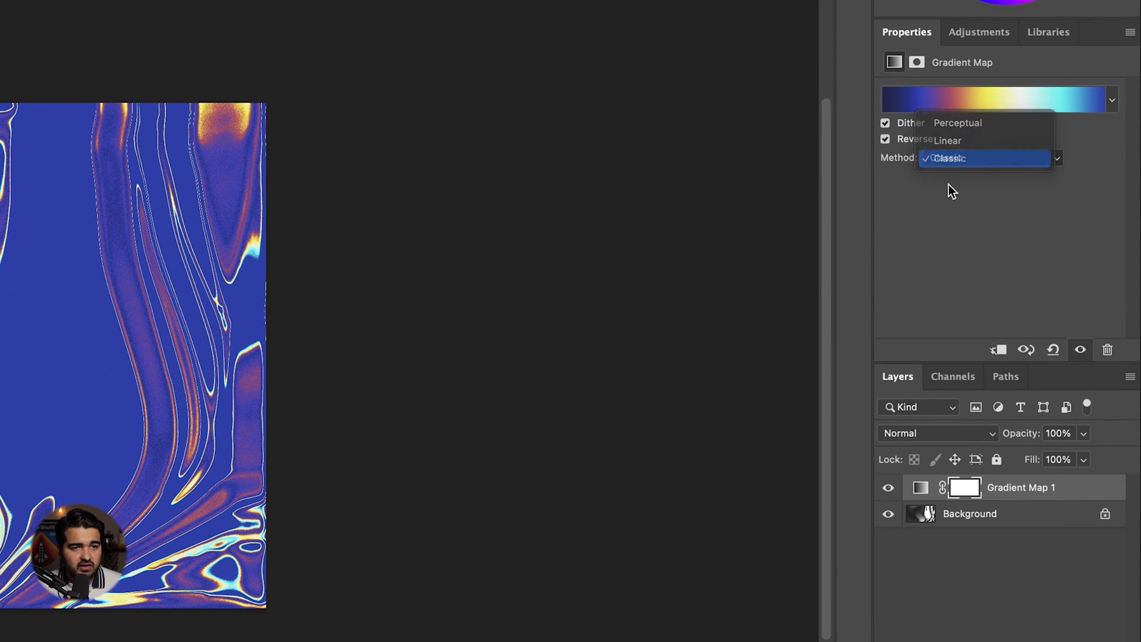
left_click(950, 158)
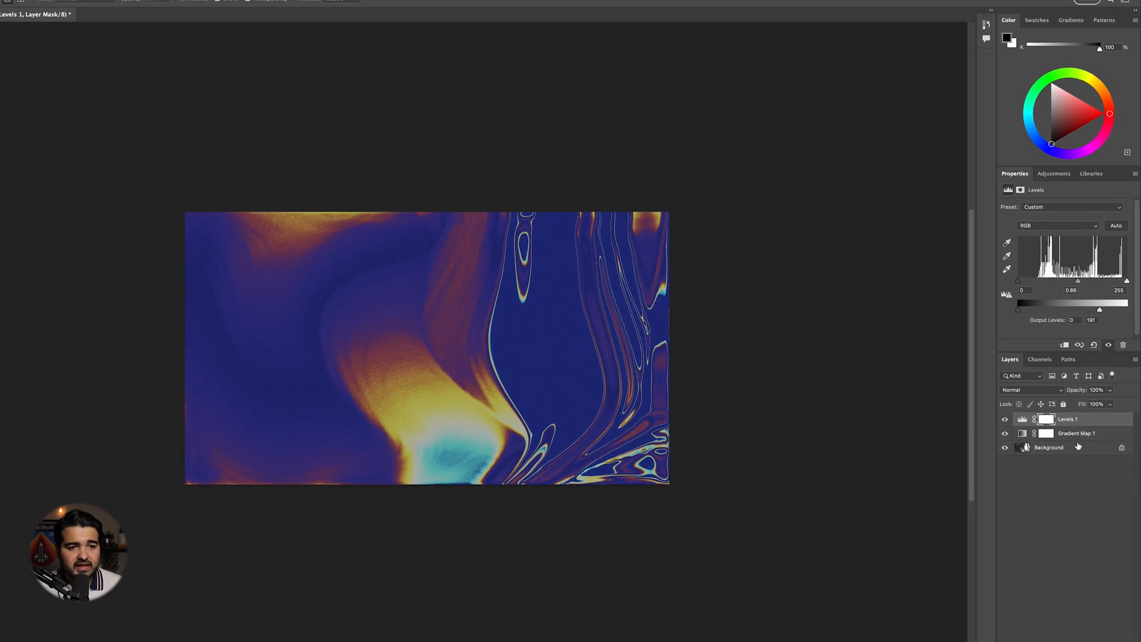
Paint black on the Levels mask over the bright gold-and-cyan centre with a soft brush.
key("Tab")
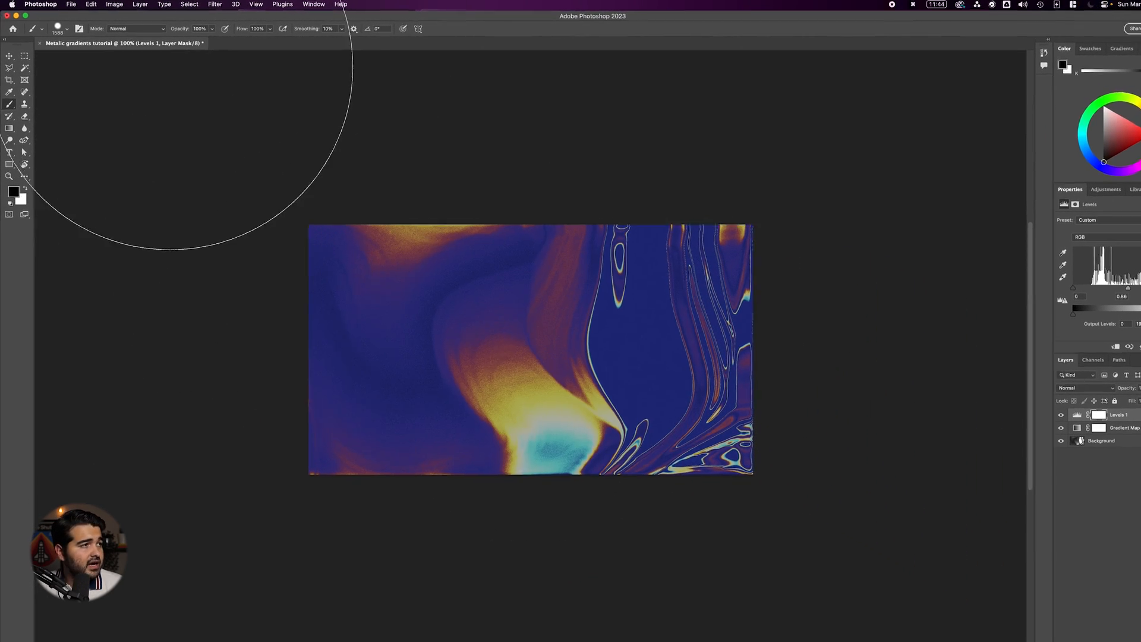
left_click(99, 28)
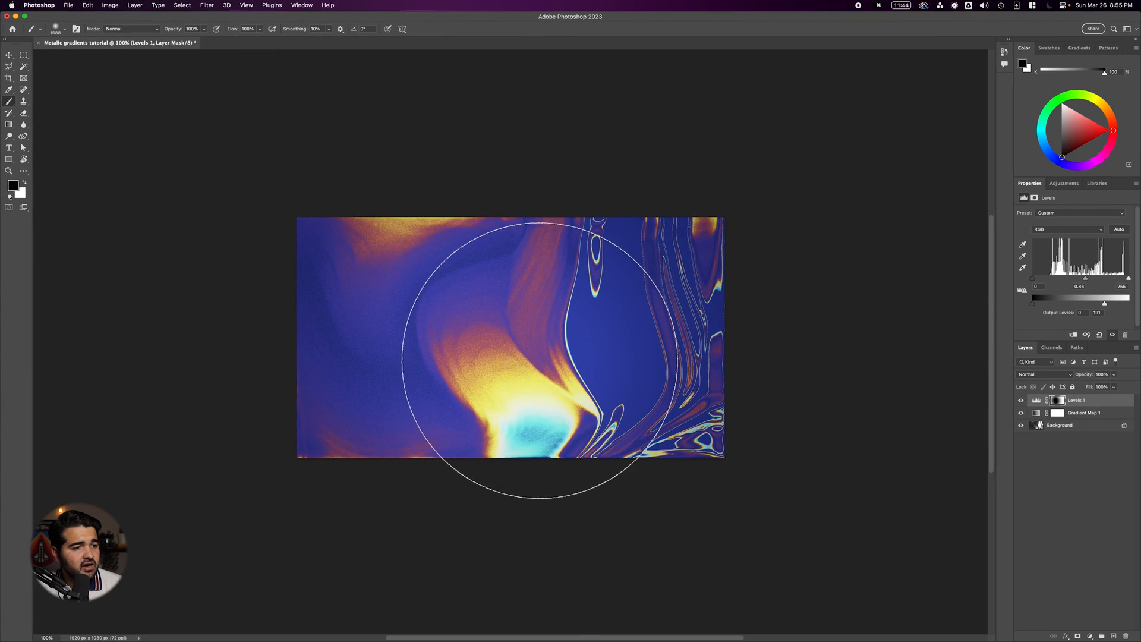
mouse_move(131, 270)
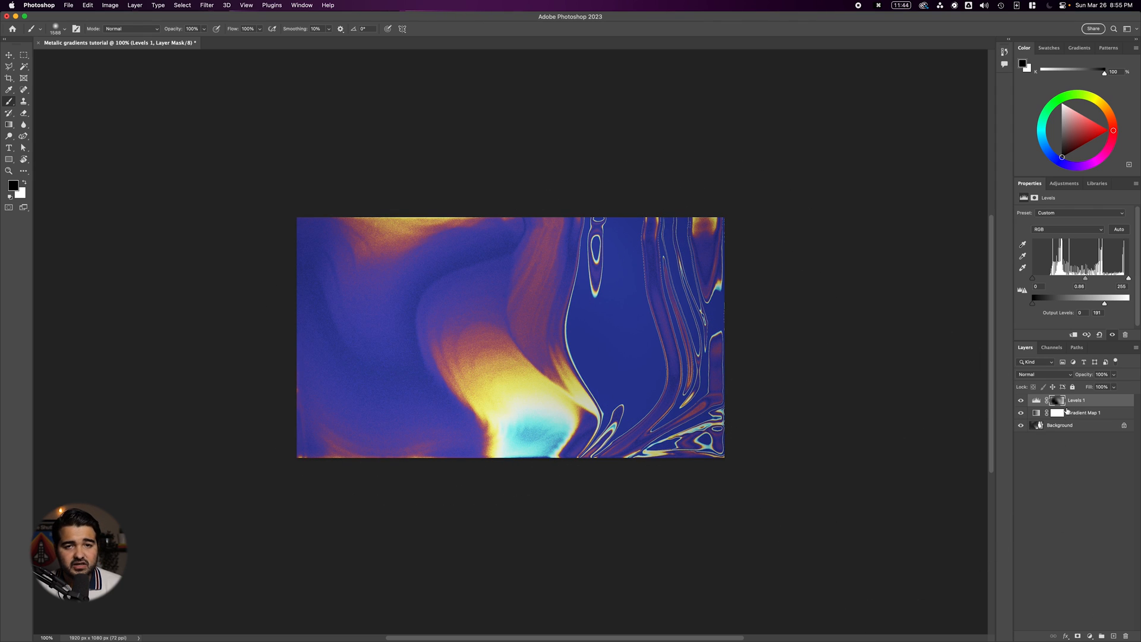
left_click(1053, 631)
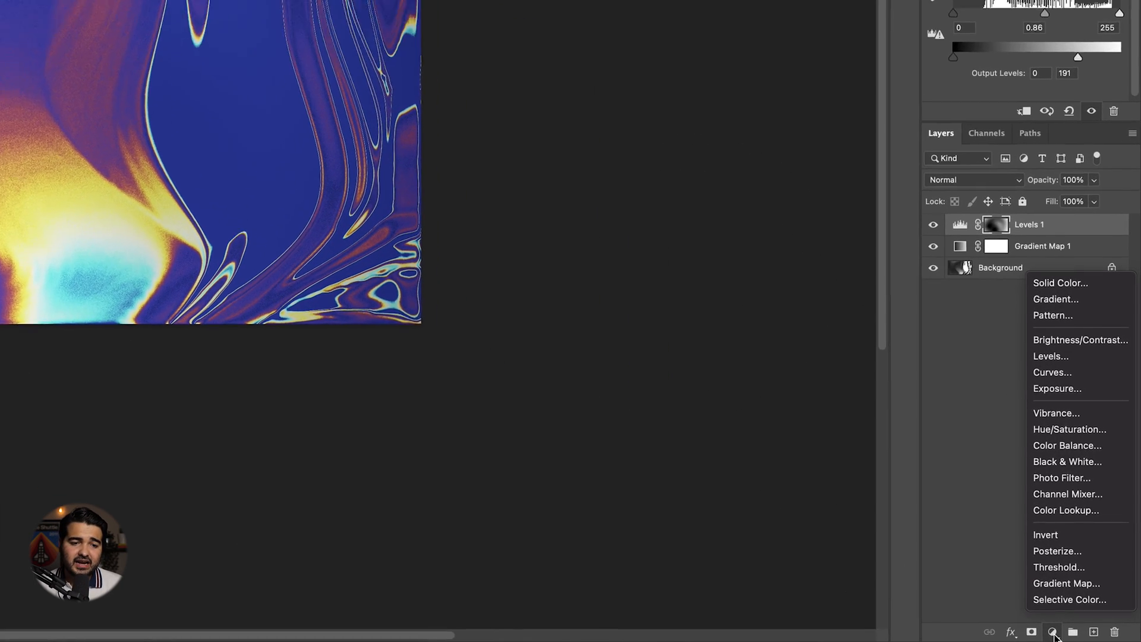
Add a Hue/Saturation adjustment layer above Levels to darken the image further.
left_click(1069, 429)
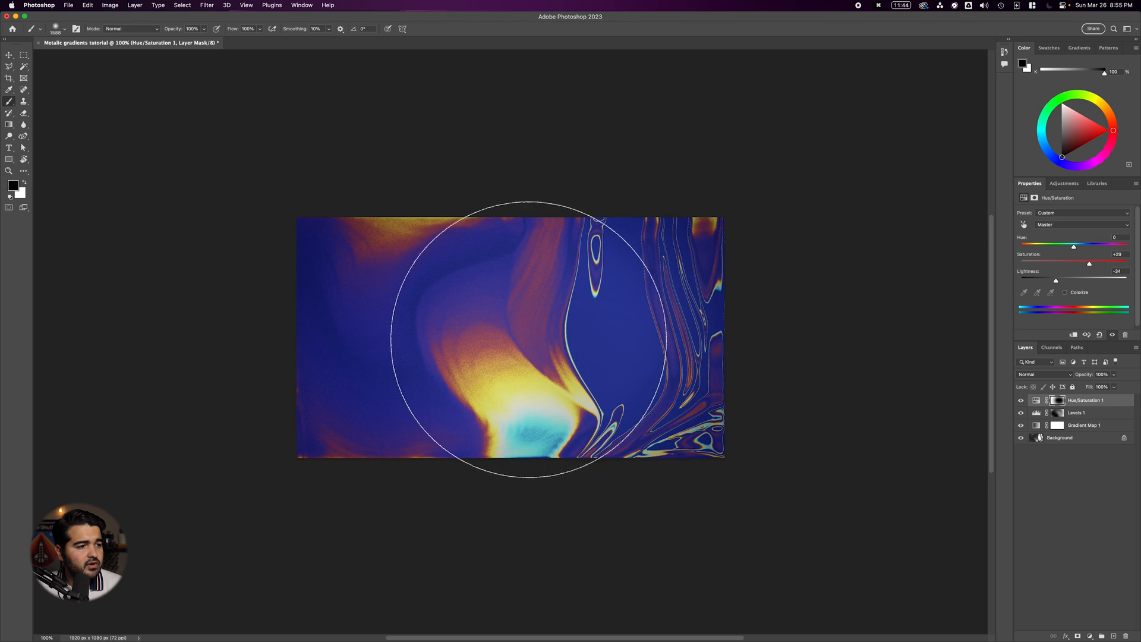
mouse_move(906, 452)
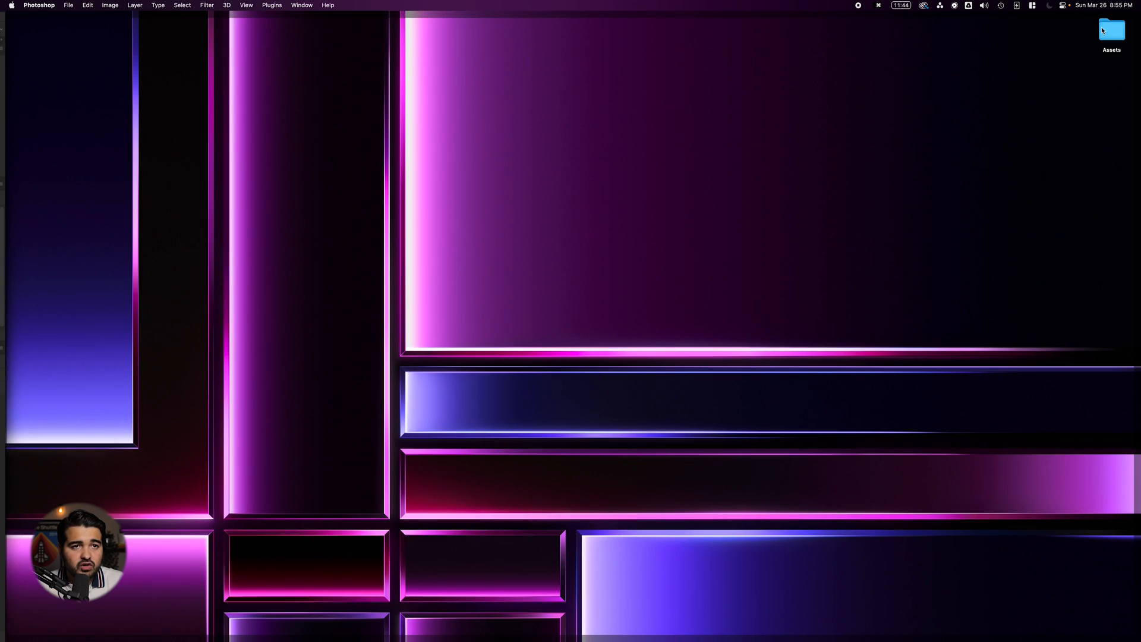
Place Noise.png from the Assets folder as the top layer and set its blend mode to Overlay.
double_click(1111, 29)
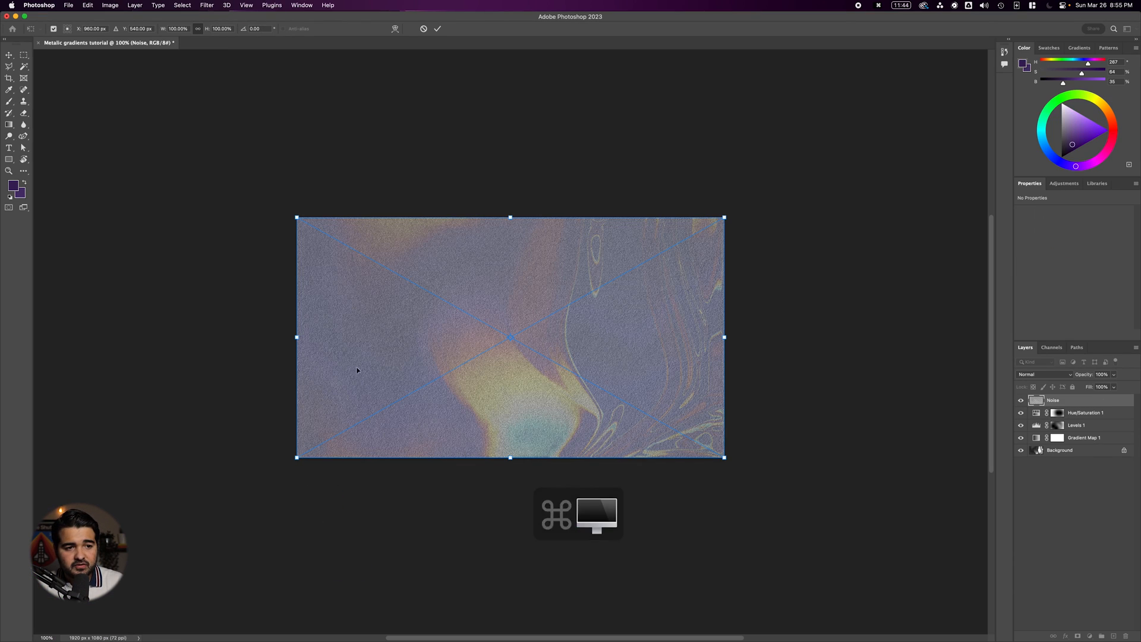
left_click(1045, 375)
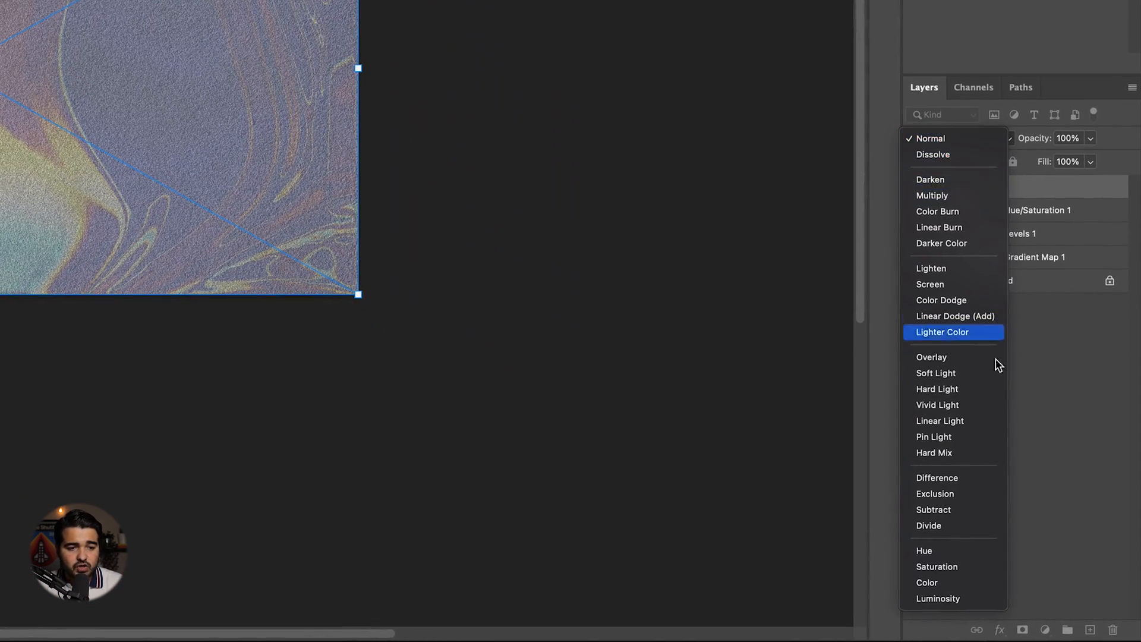
left_click(932, 356)
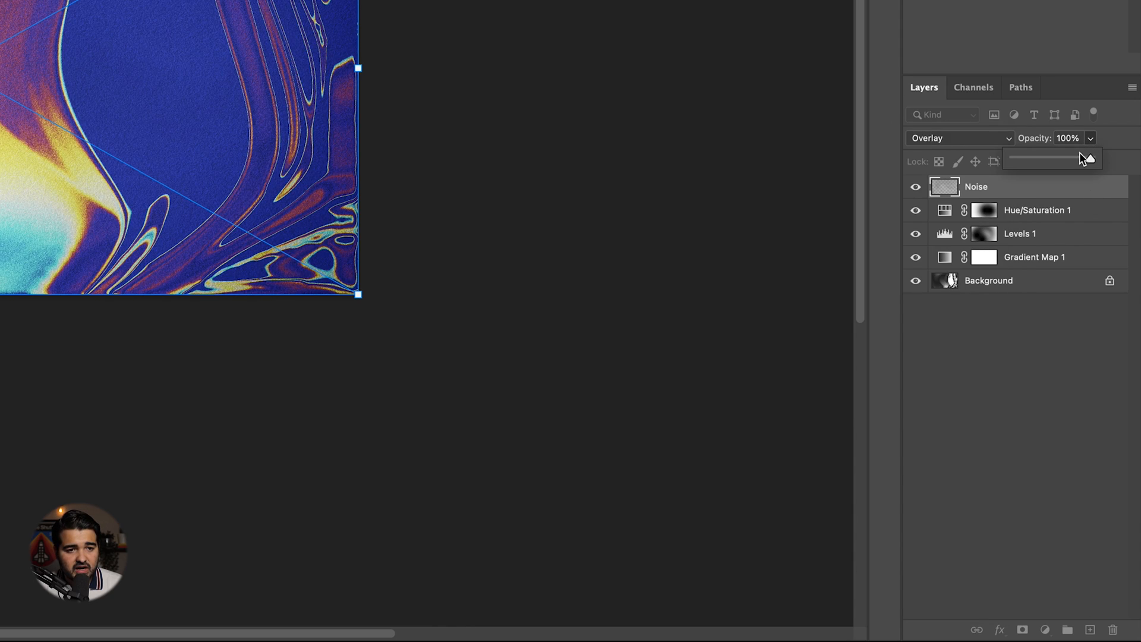